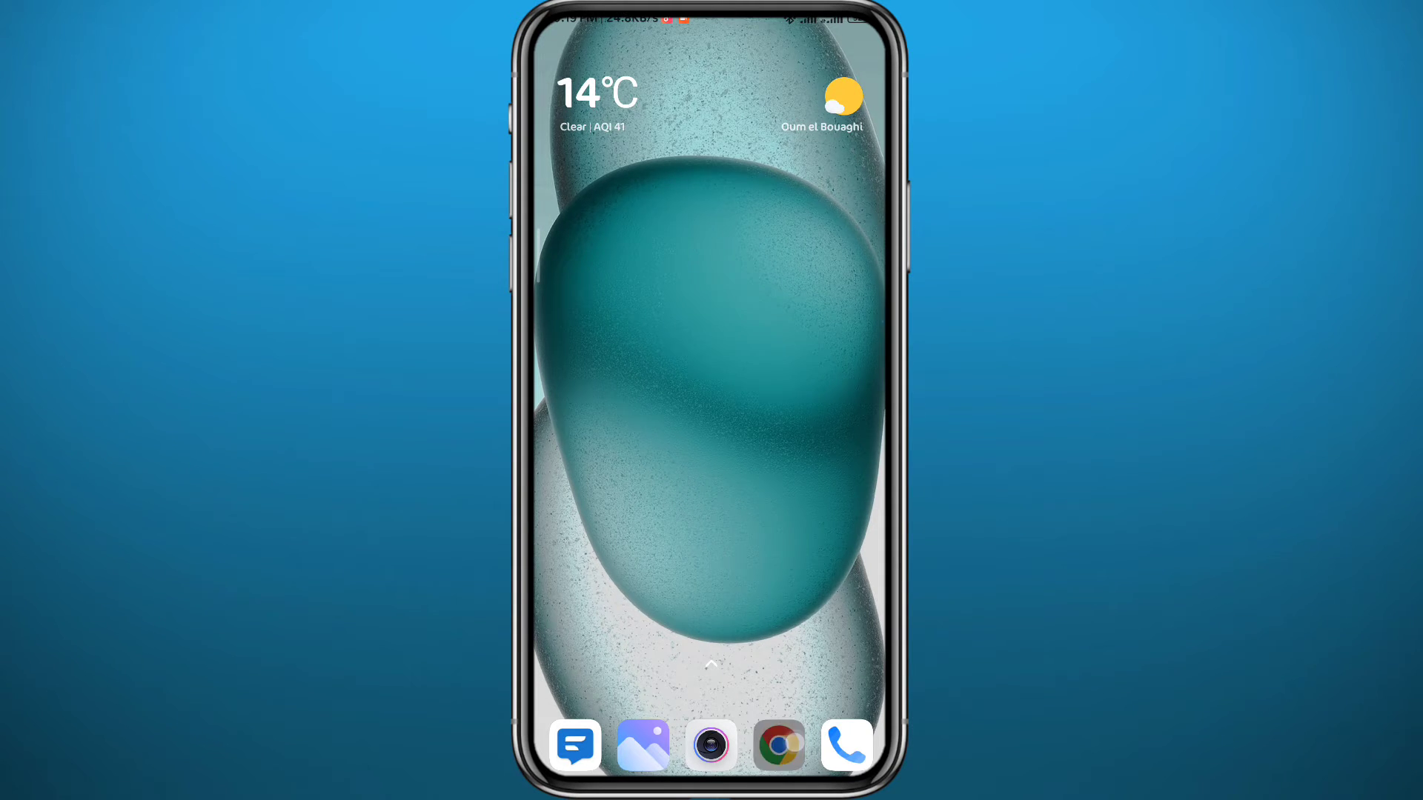
Step: Launch Chrome from the dock so facebook.com loads with the news feed
left_click(778, 746)
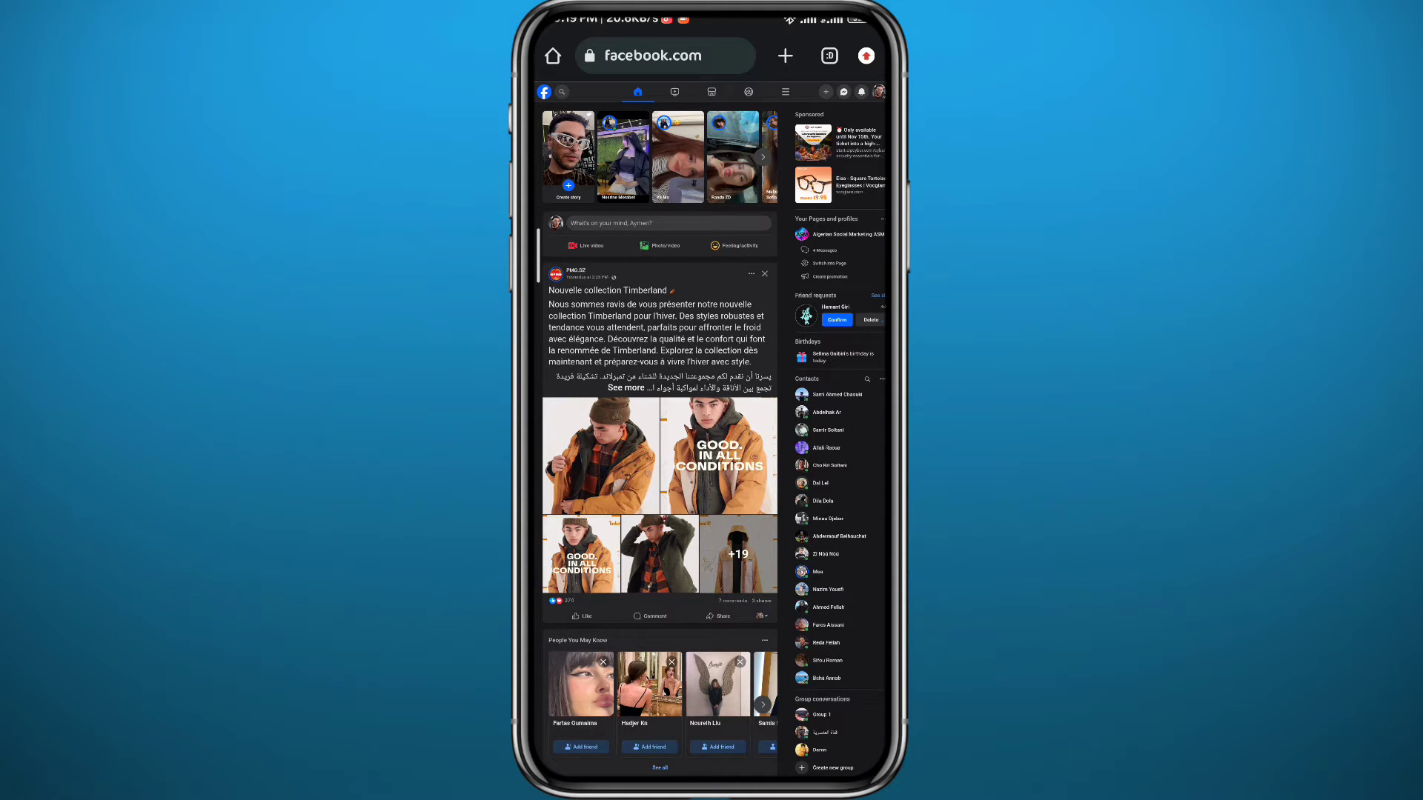
Step: Use Chrome's three-dot menu to switch the Facebook site view and return to the feed
left_click(689, 71)
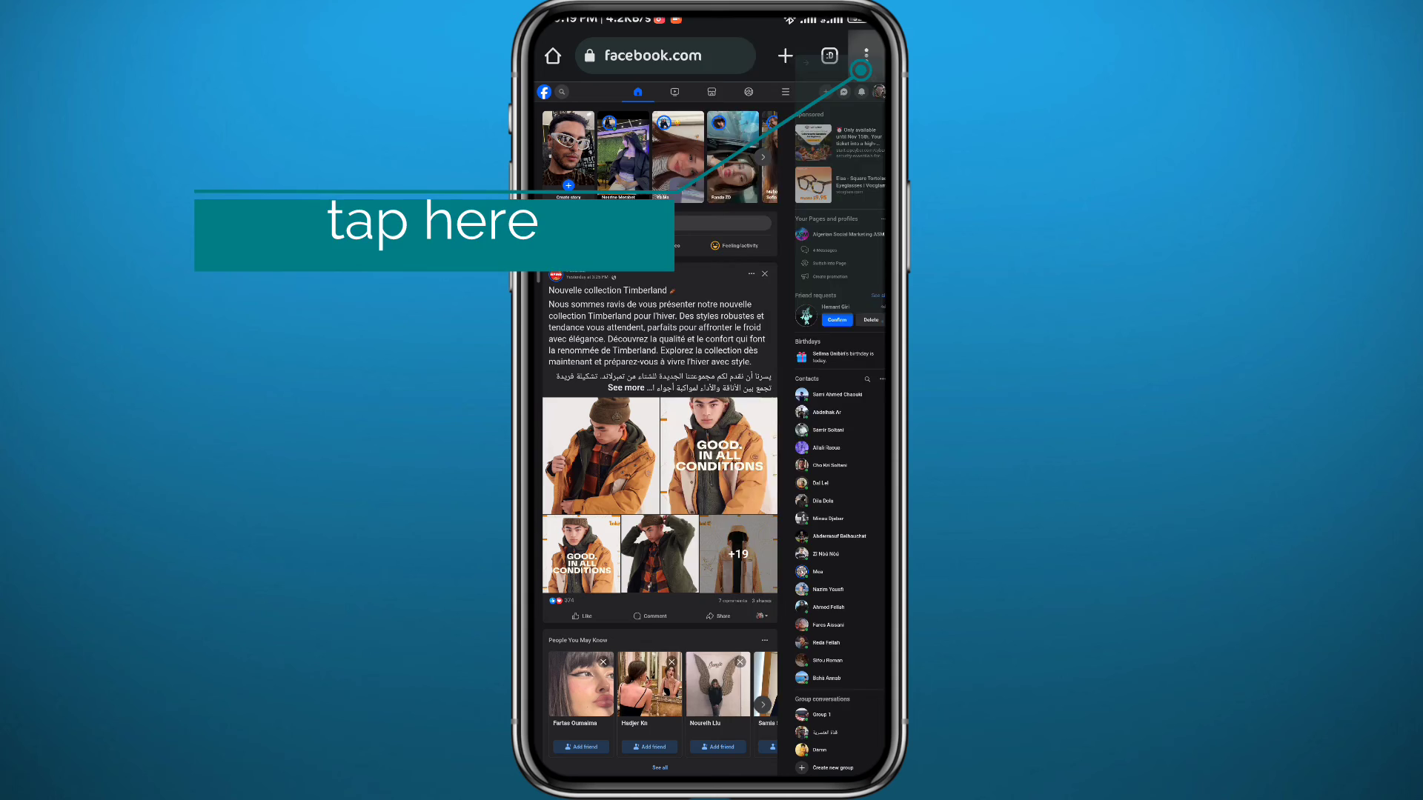
left_click(863, 54)
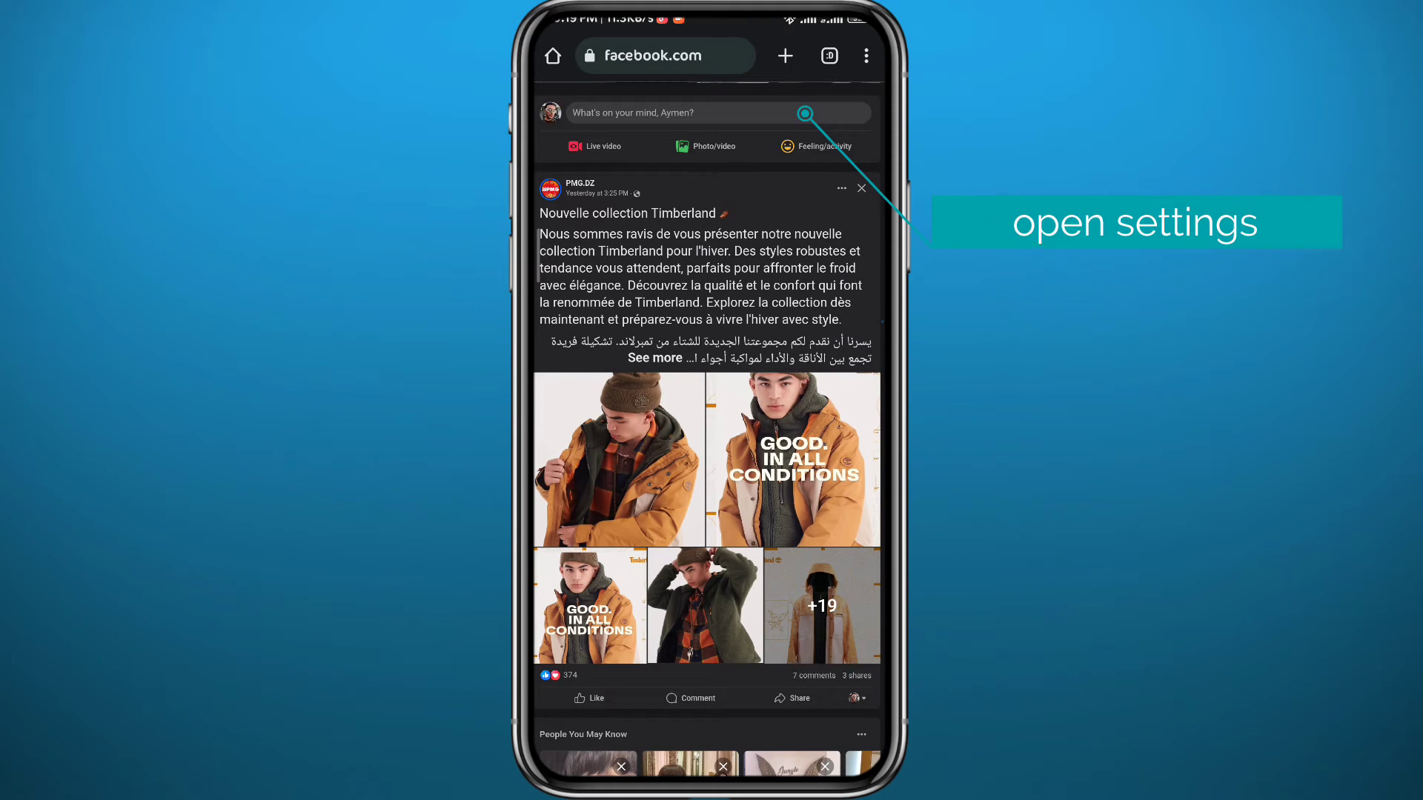
Step: Start a new post via 'What's on your mind' and choose Photo/video to add media
left_click(676, 112)
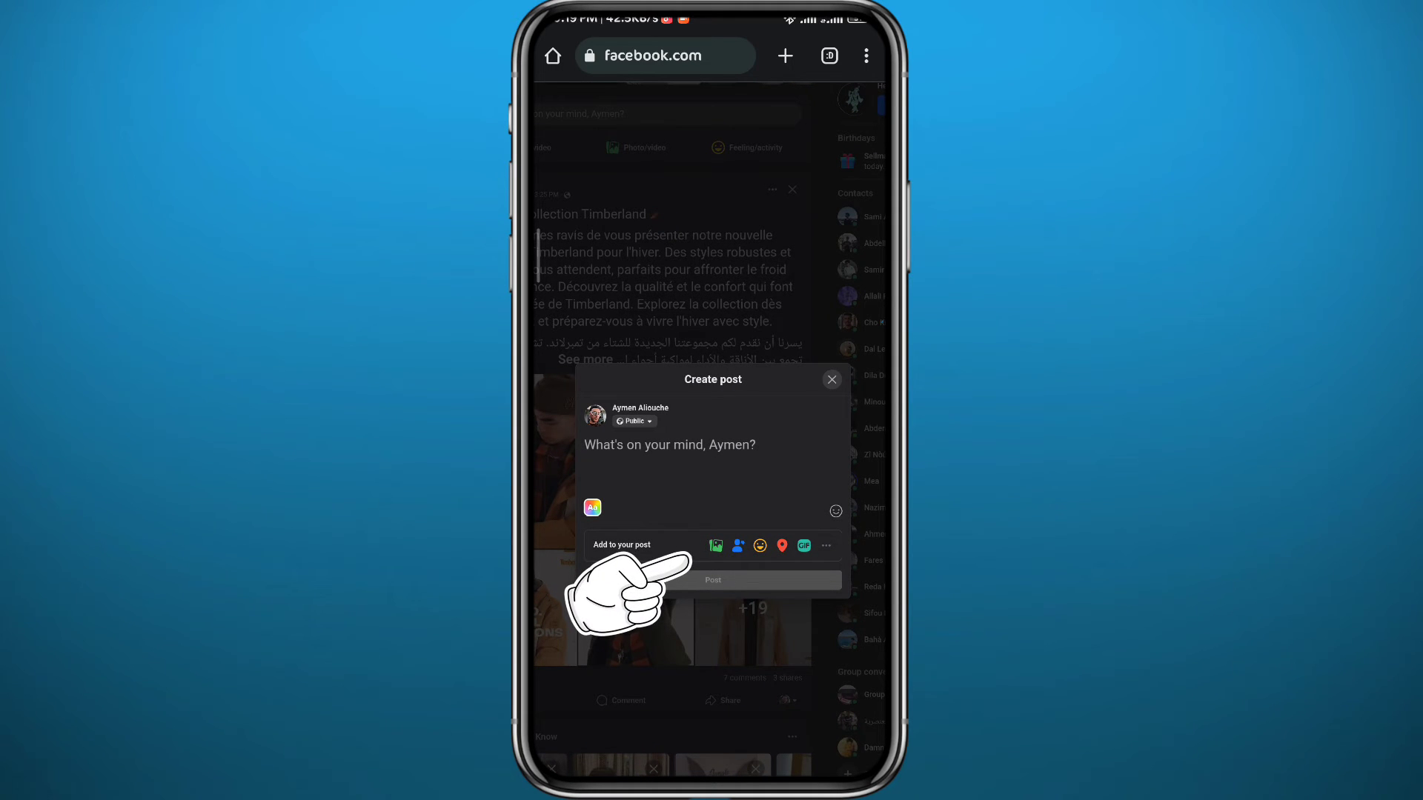
left_click(716, 545)
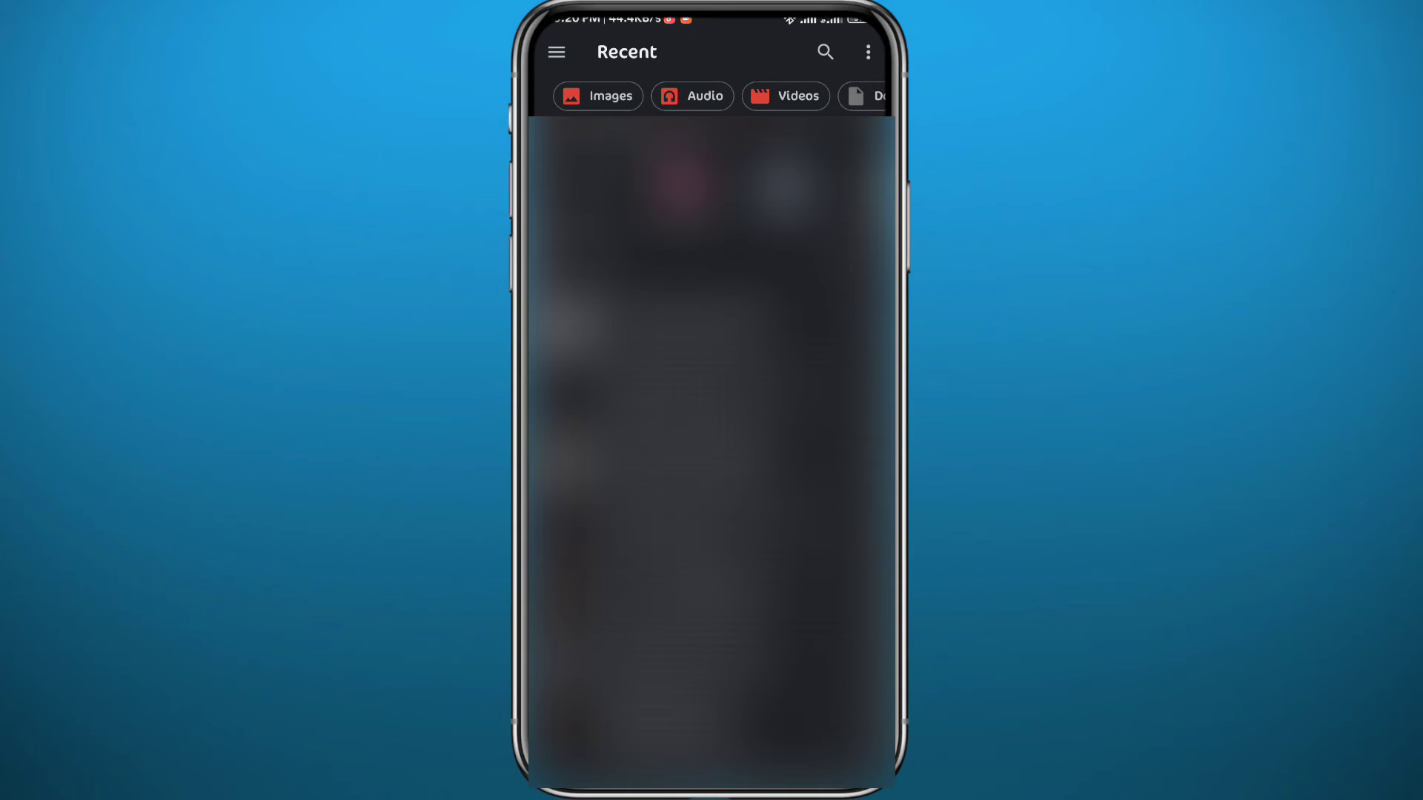
Step: Pick the video from Recent files so it attaches and its Video Detail panel shows
left_click(796, 96)
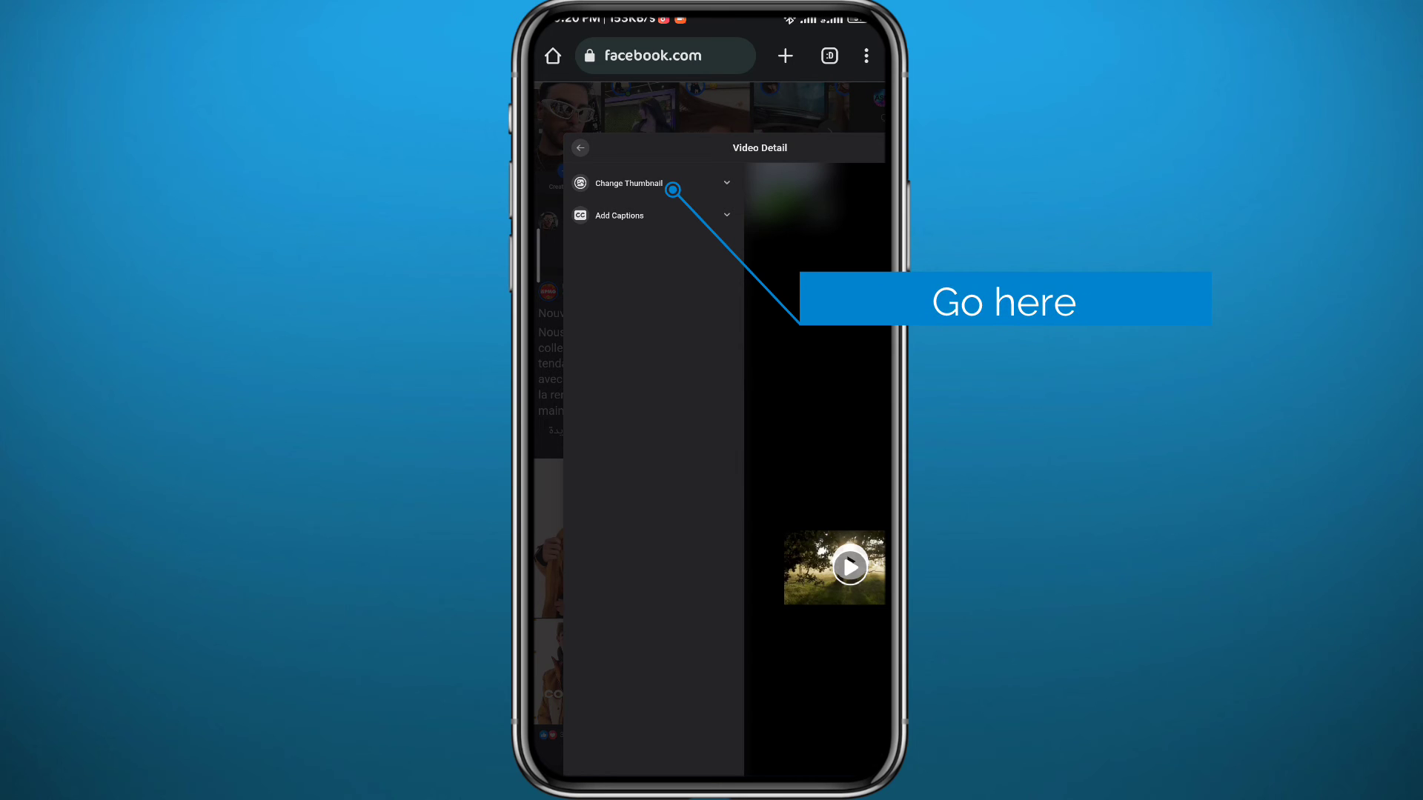
Step: Upload a custom image under Change Thumbnail, save it, and exit to the home screen
left_click(652, 182)
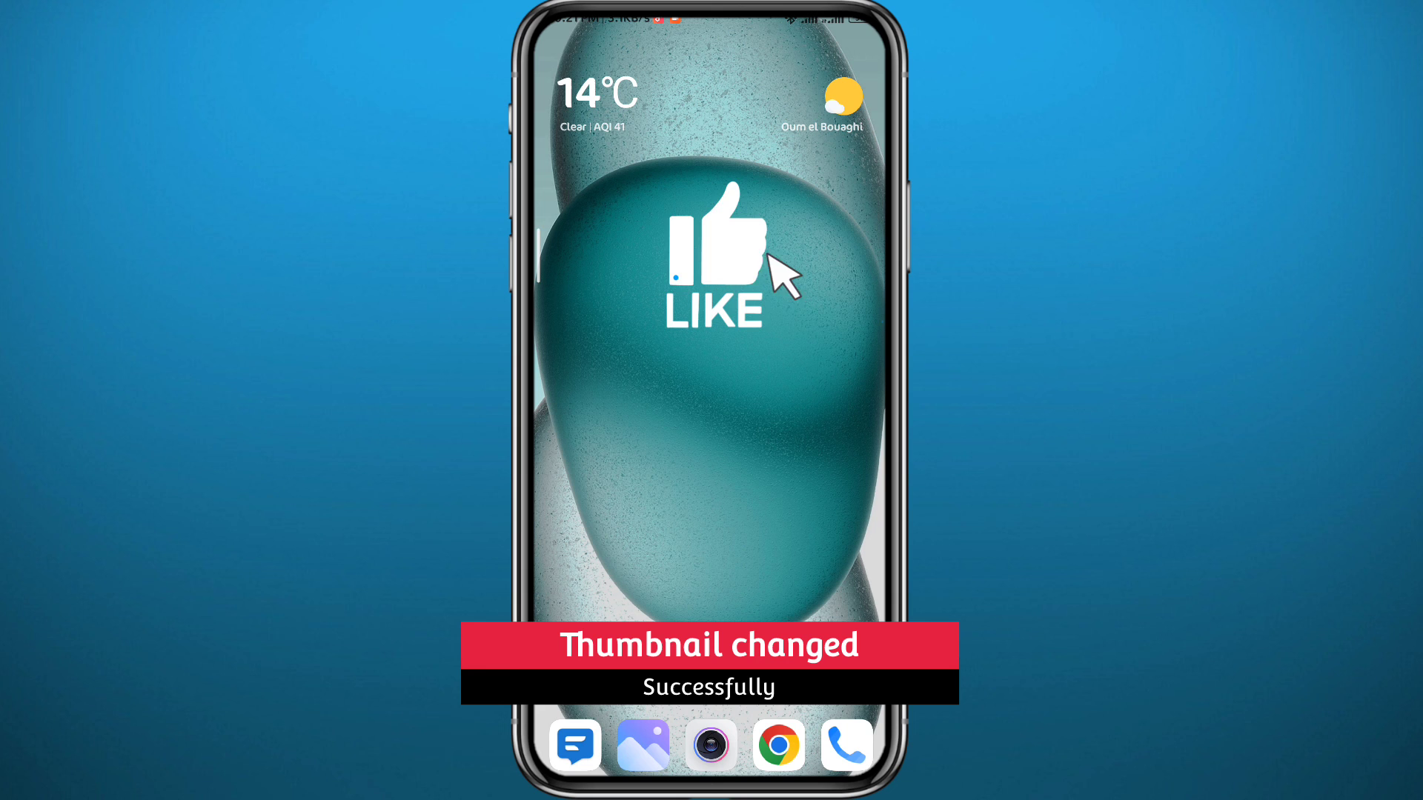
left_click(721, 245)
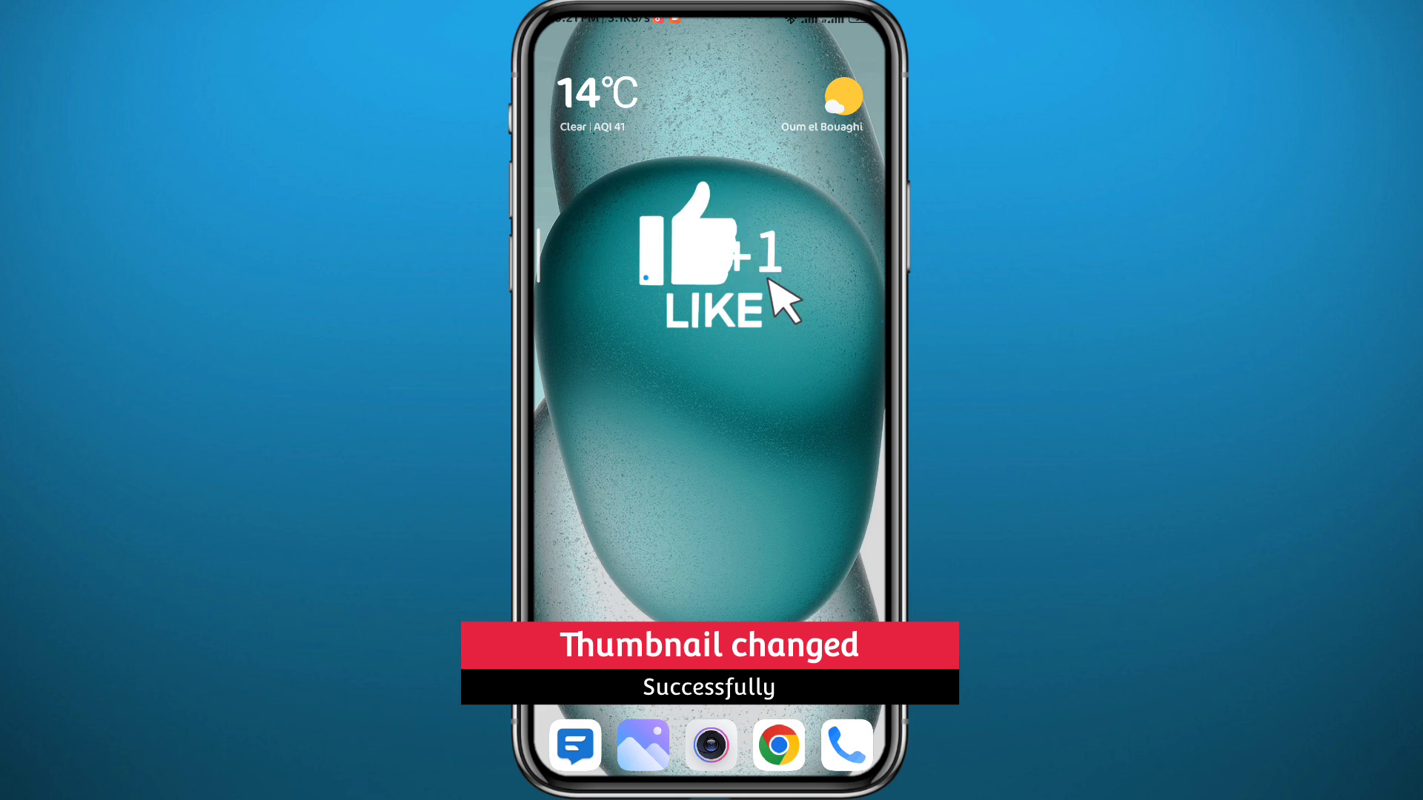